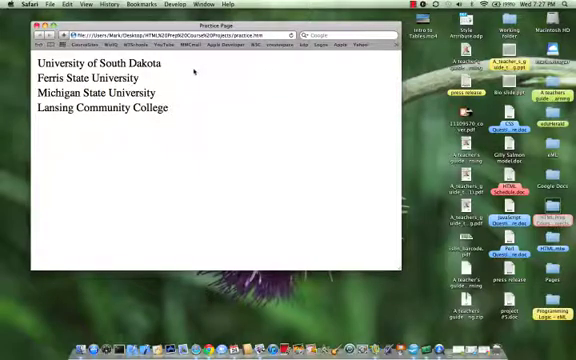
mouse_move(265, 72)
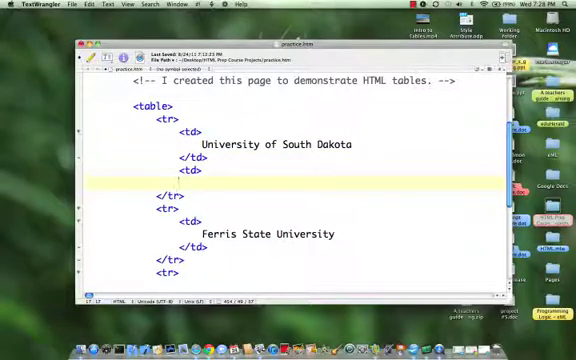
Step: Add Doctorate and 2000 cells to the University of South Dakota row
type("</t")
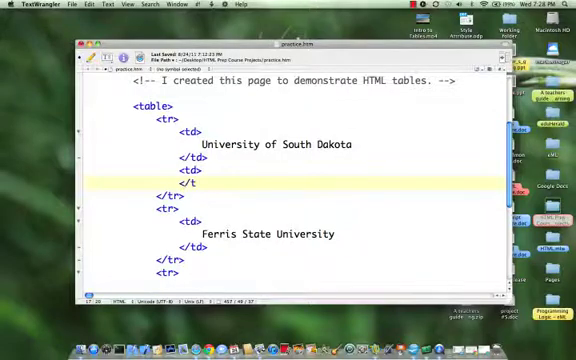
type("d>")
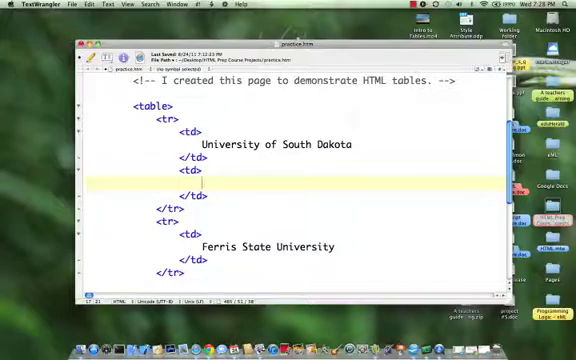
type("Doct")
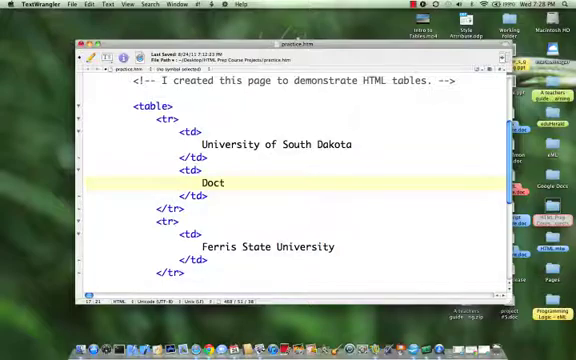
type("orate")
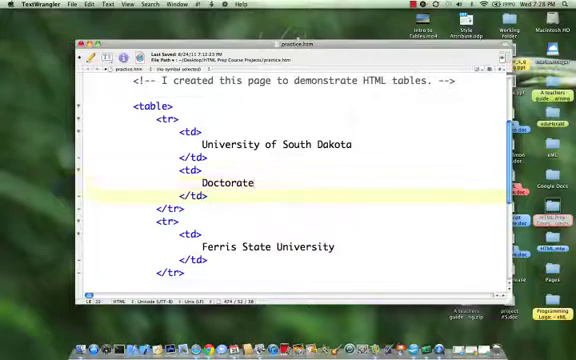
type("<td>")
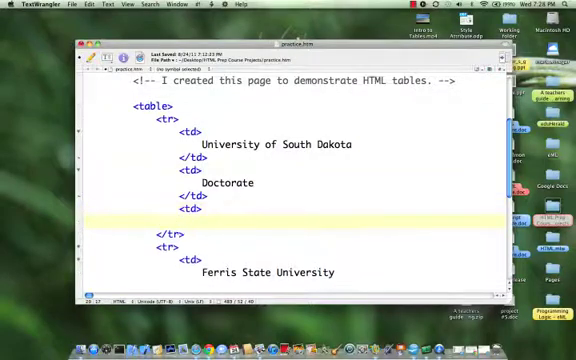
type("</td>")
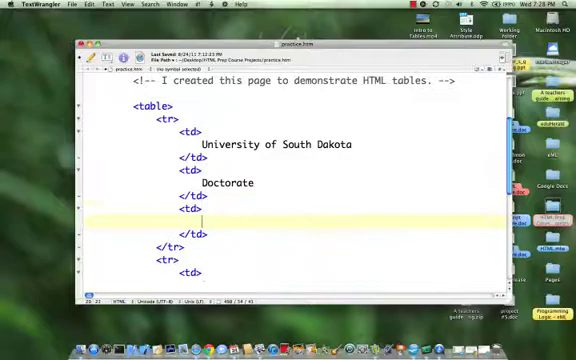
type("20")
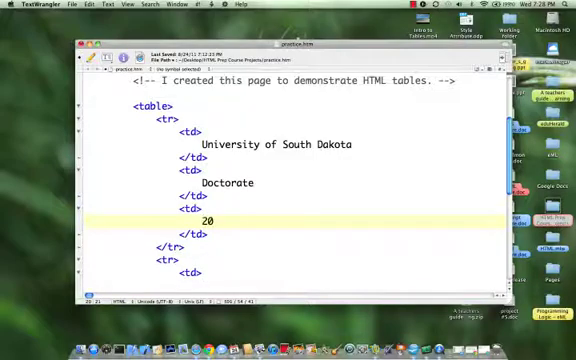
type("00")
type("Ferris State University")
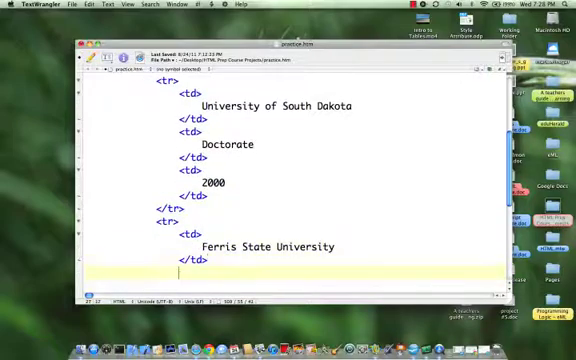
Step: Add Masters of Science and 1987 cells to the Ferris State University row
type("<td>")
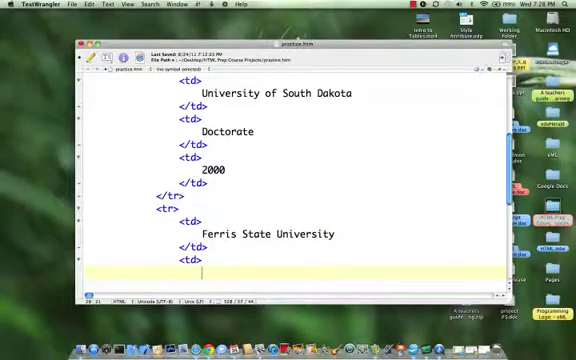
type("Masters")
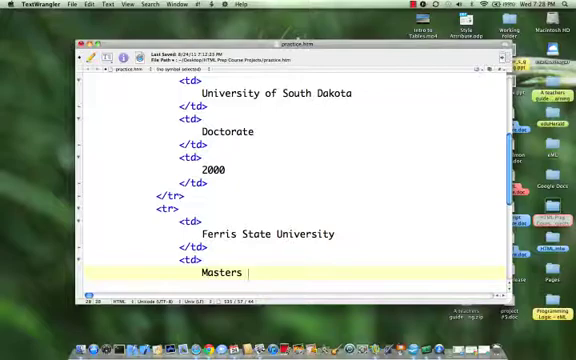
type("of Science")
type("<")
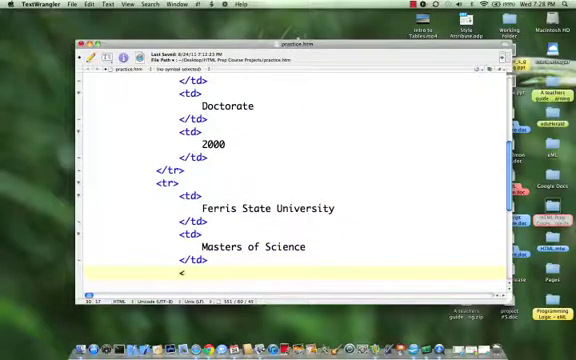
type("td>")
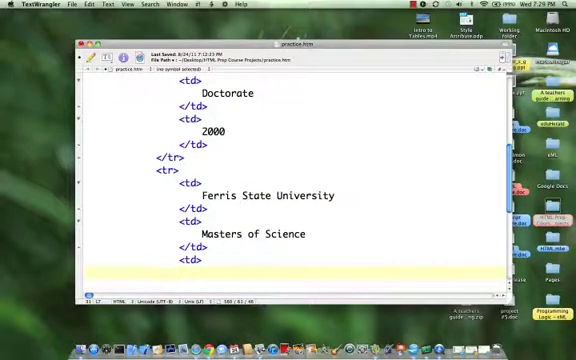
type("</td")
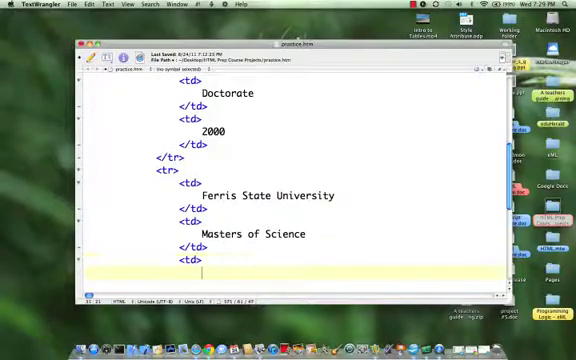
type("1987")
type("<tr>")
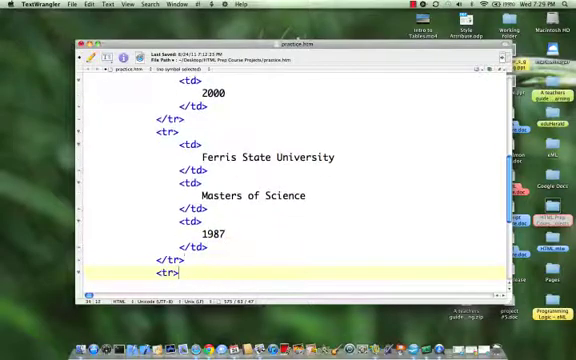
Step: Fill the Michigan State row with Bachelor of Arts and 1975 cells
scroll("down", 3)
type("</t")
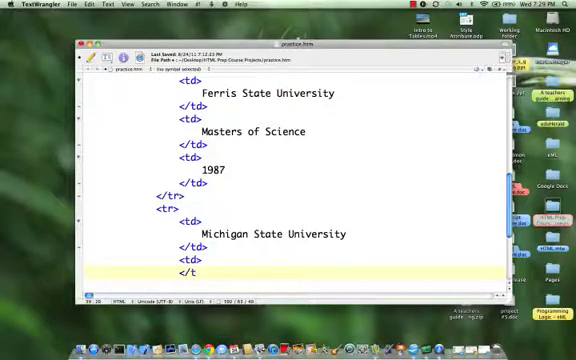
type("d>")
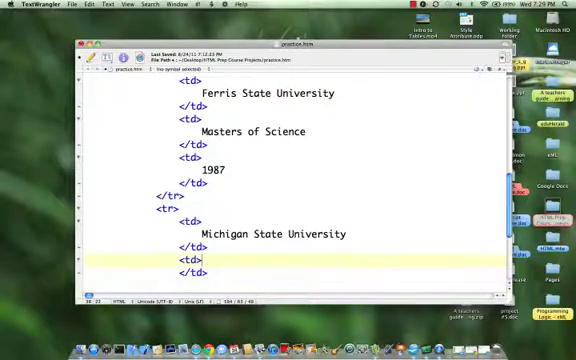
type("B")
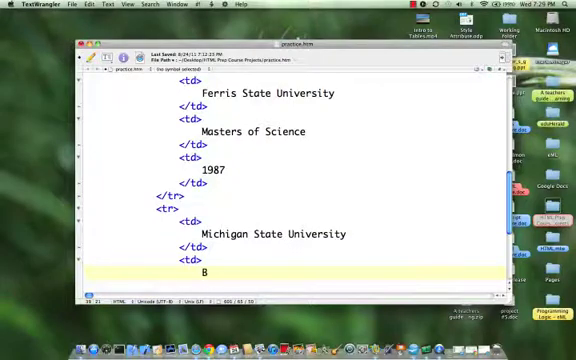
type("achelor of Arts")
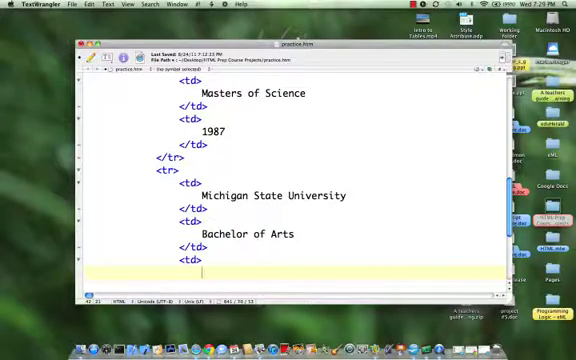
type("1975")
type("Lansing Community College")
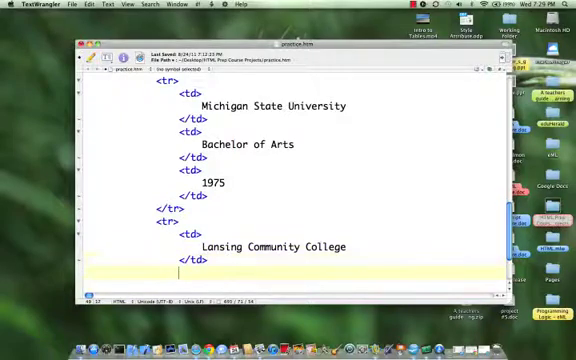
Step: Fill the Lansing Community College row with Associates and 1972 cells
type("</t")
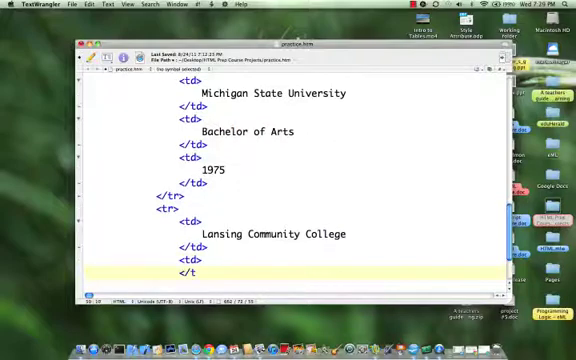
type("d>")
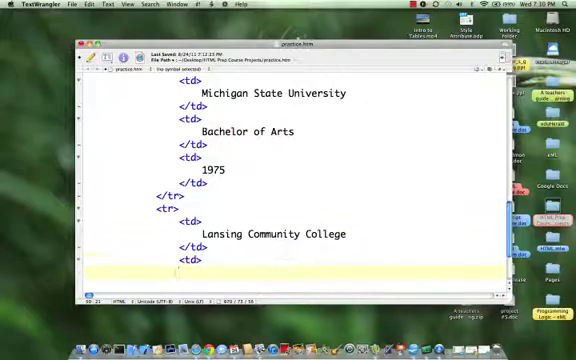
type("Associates")
type("<")
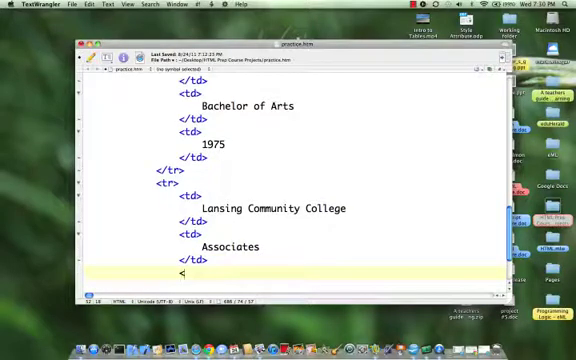
type("td>")
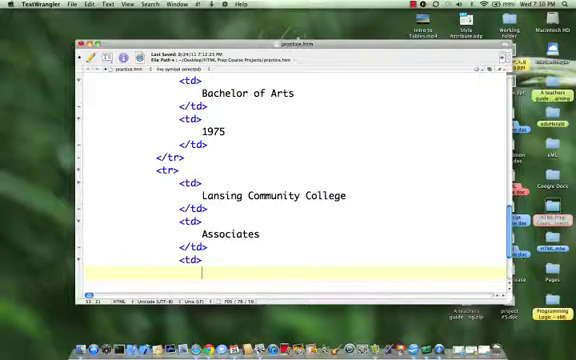
type("1972")
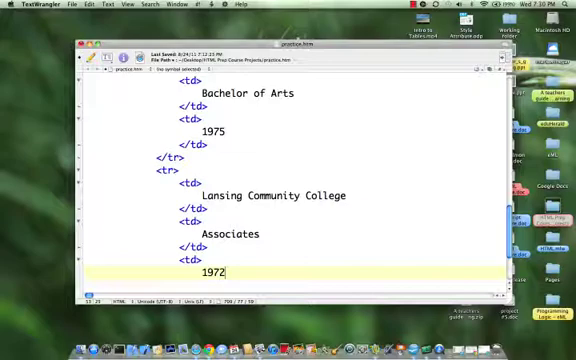
scroll("down", 3)
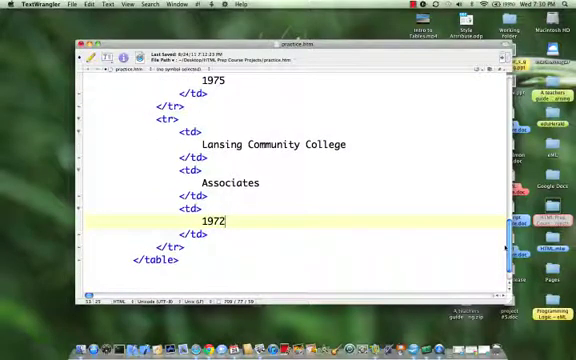
Step: Insert a new <tr> row below <table> with a <td> cell reading School
scroll("up", 3)
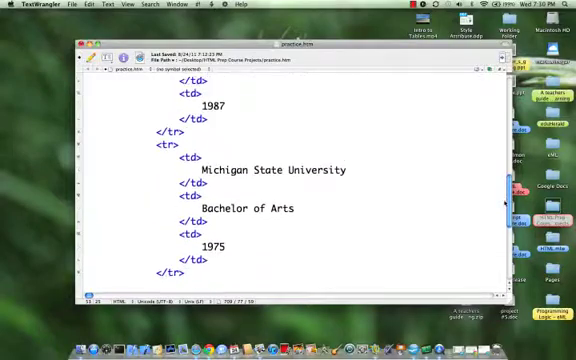
scroll("down", 3)
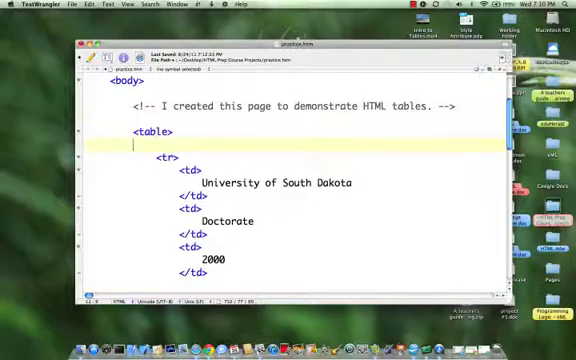
type("<")
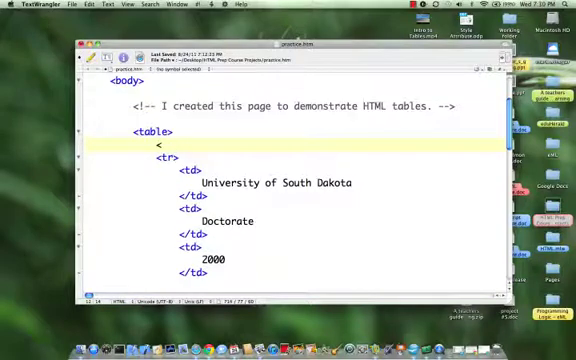
type("t")
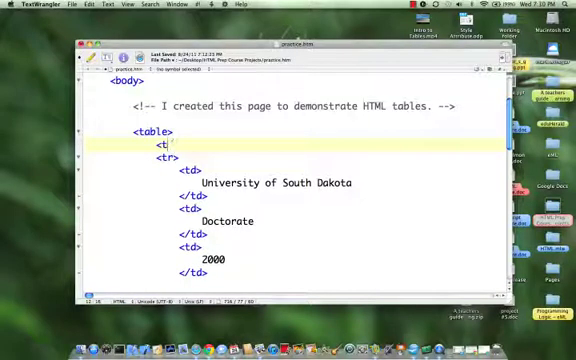
type("t")
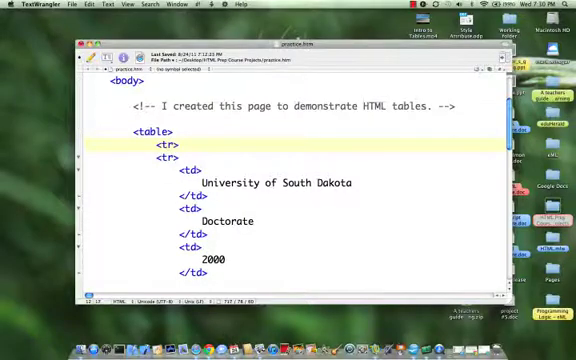
type("</tr>")
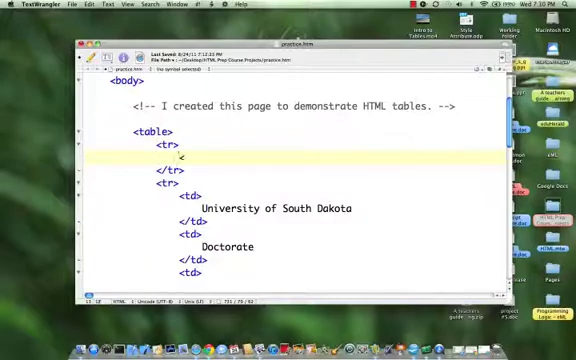
type("td>")
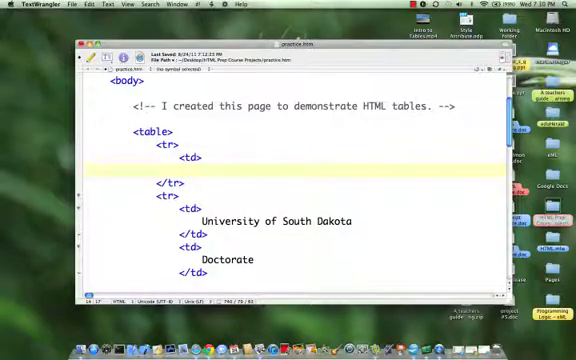
type("</td>")
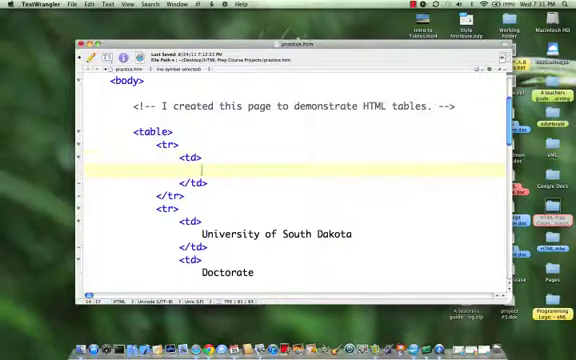
type("Schools")
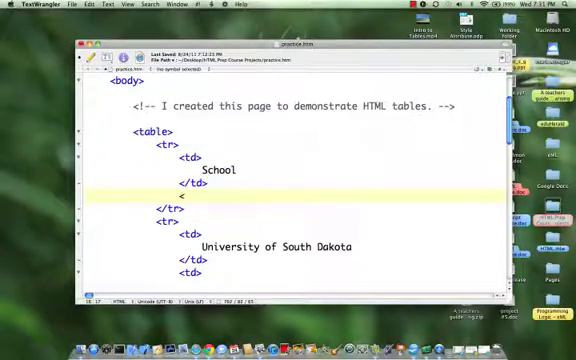
Step: Convert the top row to <th> header cells School, Degree and Year
type("<td>")
type("</")
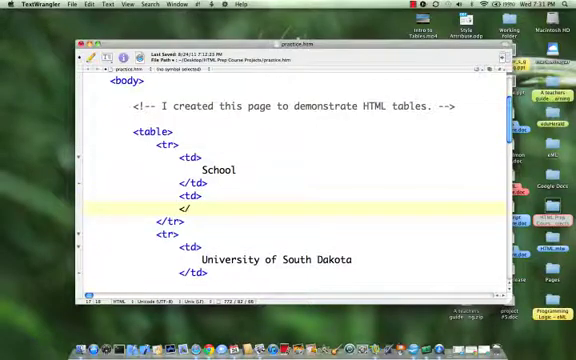
type("td>")
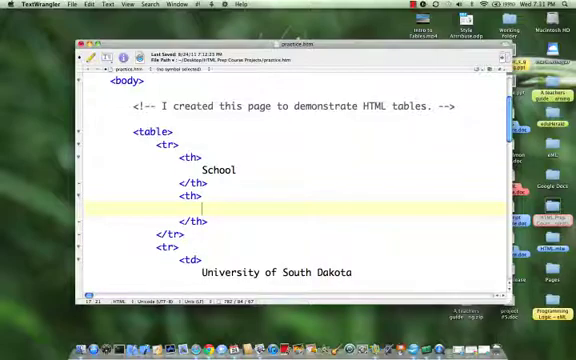
type("Degree")
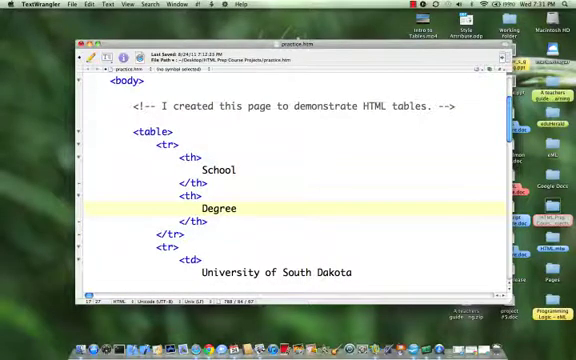
type("<t")
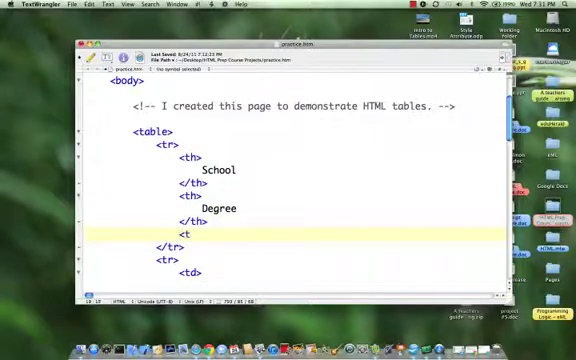
type("h>")
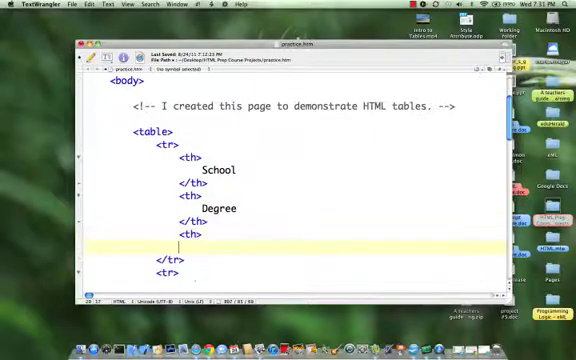
type("</t")
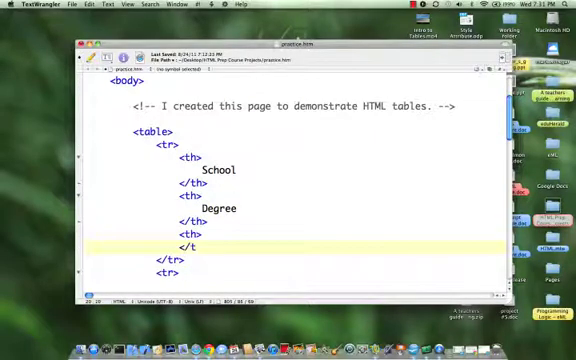
type("h>")
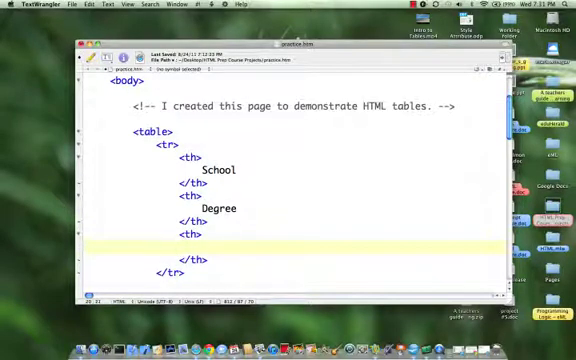
type("Year")
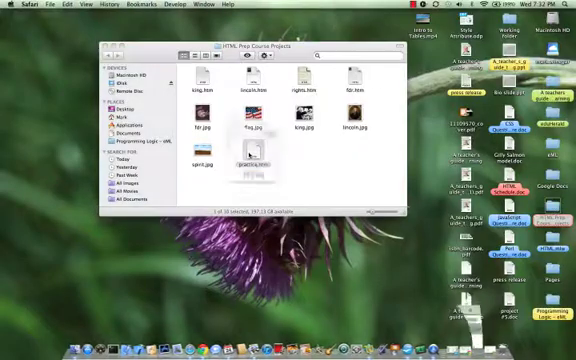
Step: Open practice.htm from the Finder window in Safari
double_click(245, 160)
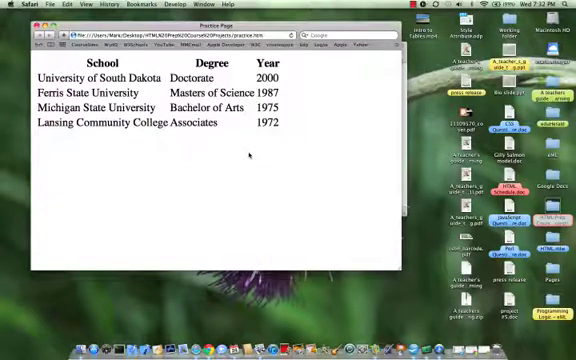